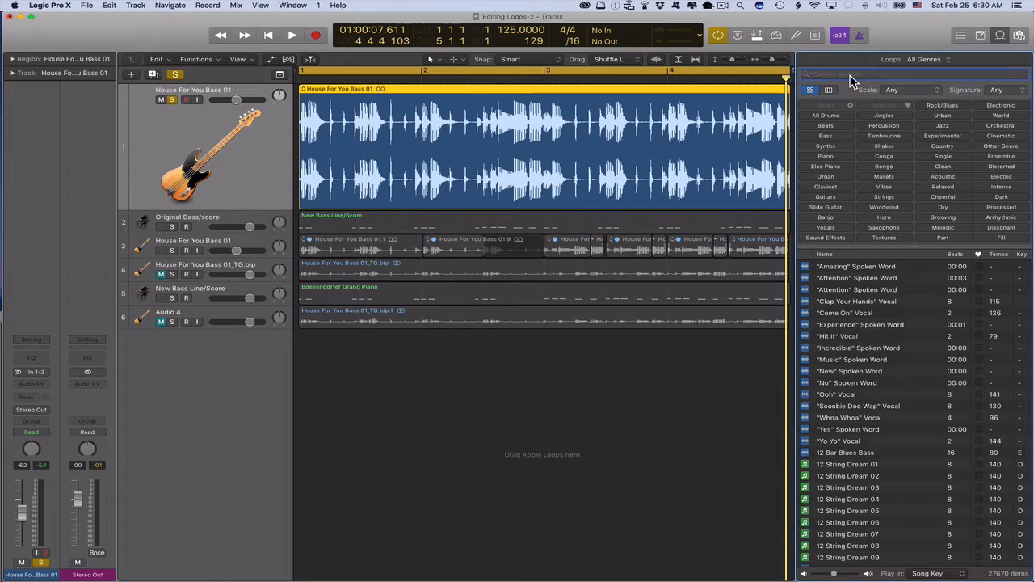
# Begin searching the loop library for 'house f' before switching to the Loop Editing for Screenflow project.
pyautogui.write('house f')
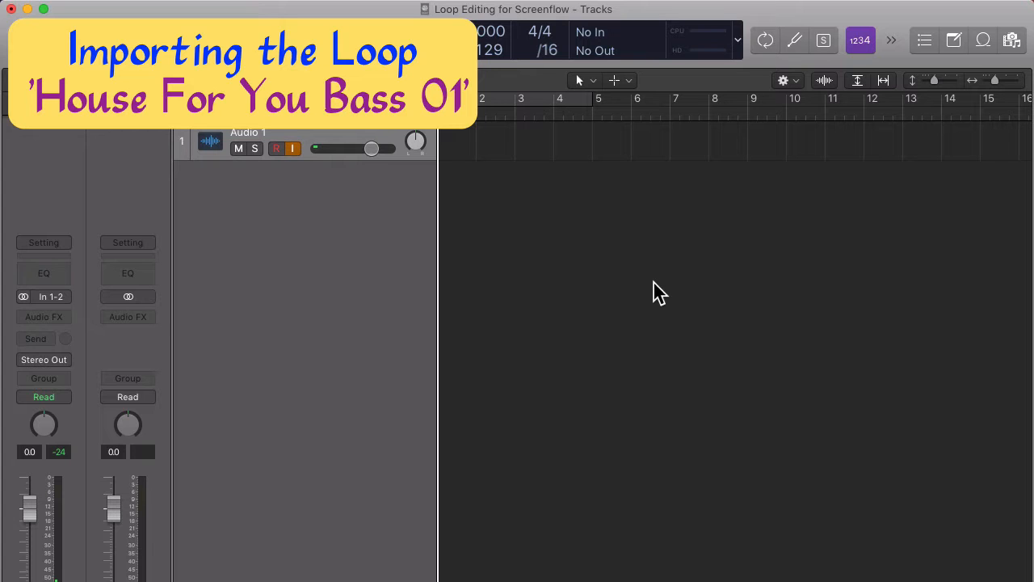
# Search the Apple Loops library for 'House For You Bass 01' and drag it into the empty tracks area.
pyautogui.click(983, 40)
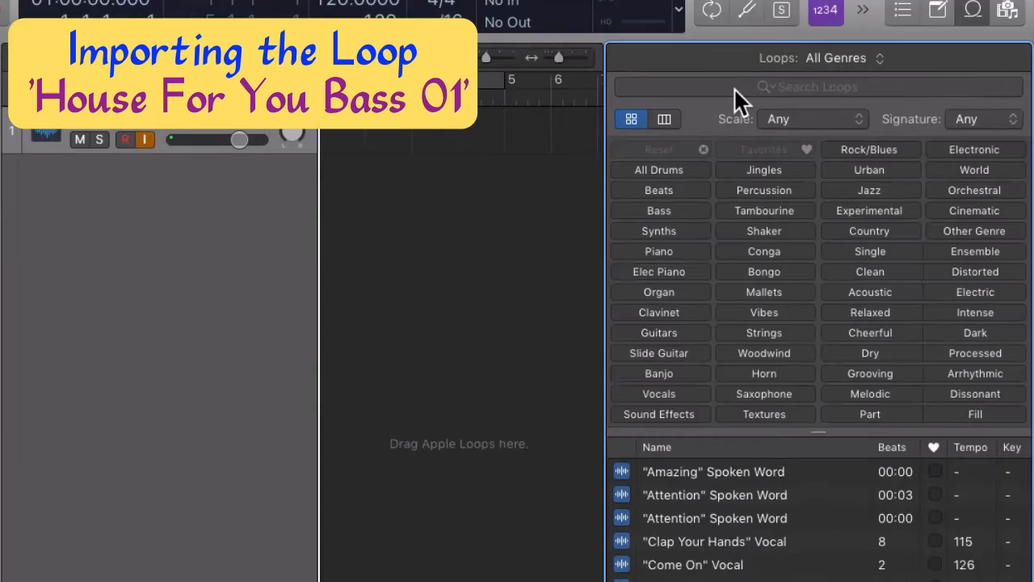
pyautogui.write('House For You Bass 01')
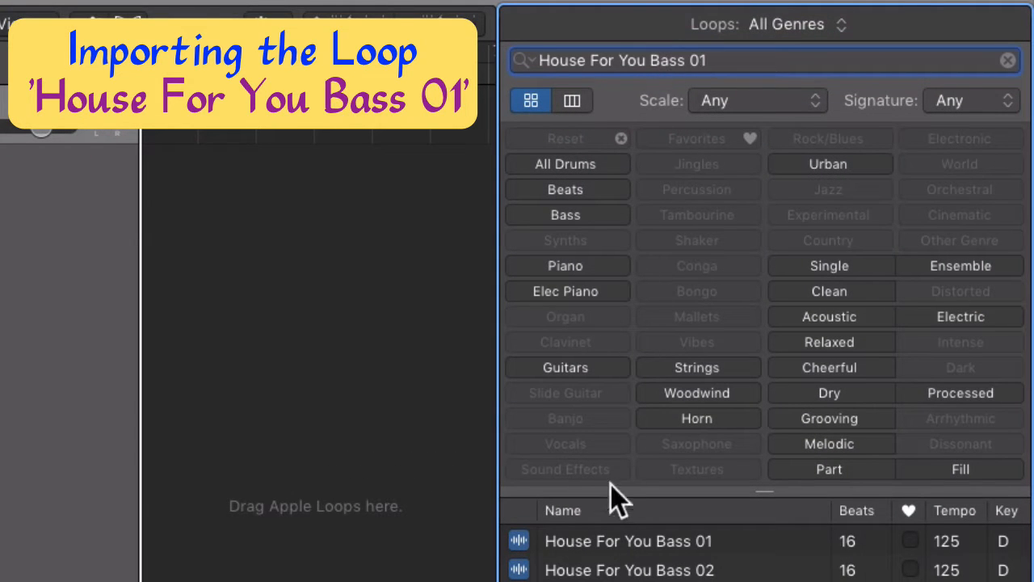
pyautogui.click(629, 540)
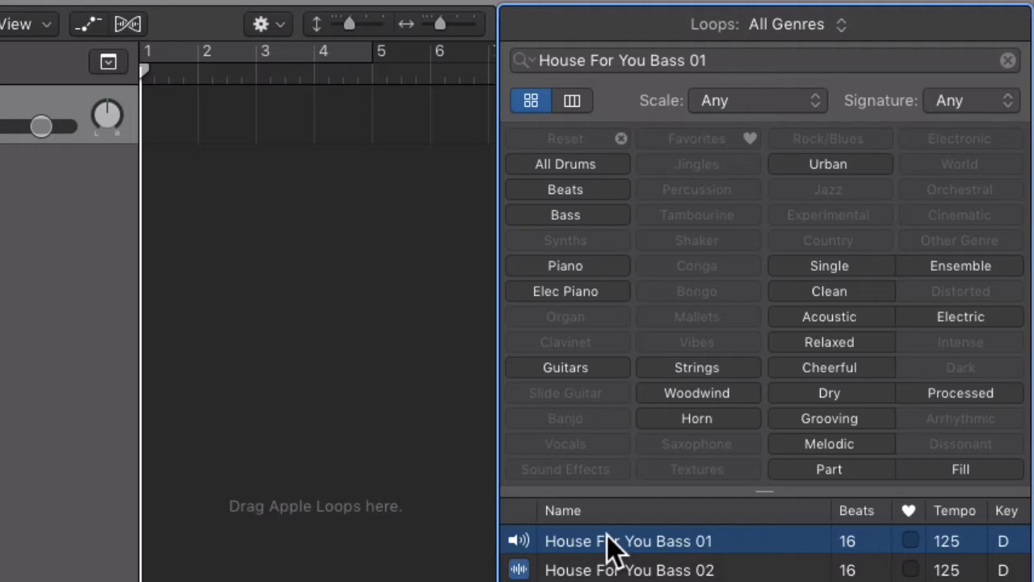
pyautogui.moveTo(611, 540); pyautogui.dragTo(170, 175)
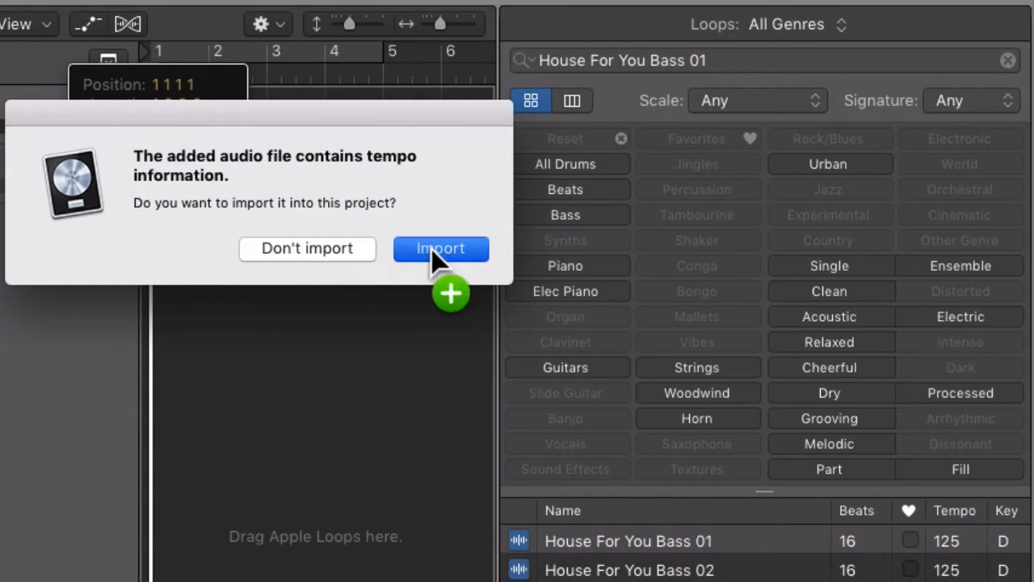
# Bring the House For You Bass 01 loop in again and import it with its tempo information.
pyautogui.click(439, 249)
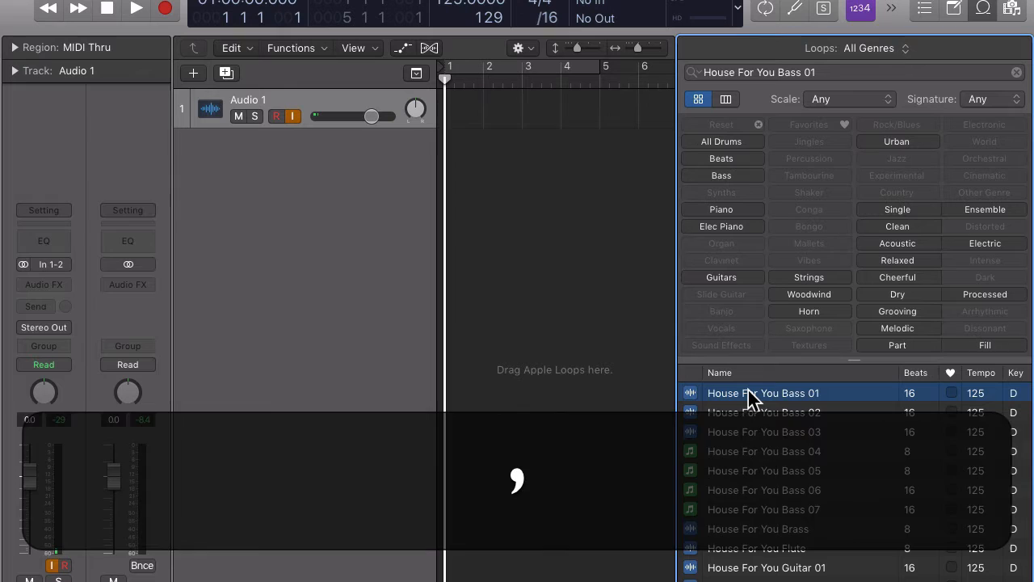
pyautogui.press('cmd+v')
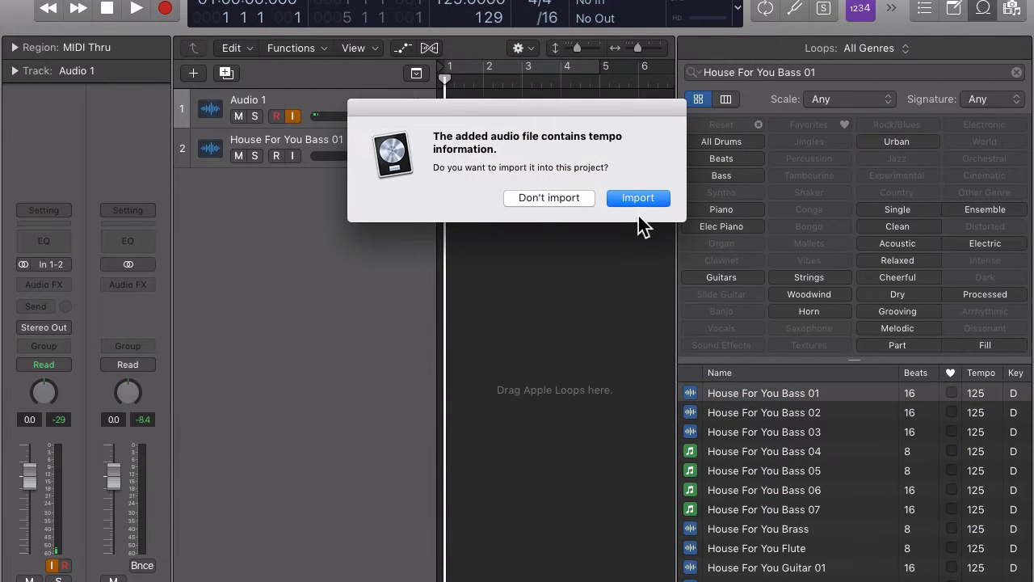
pyautogui.click(637, 197)
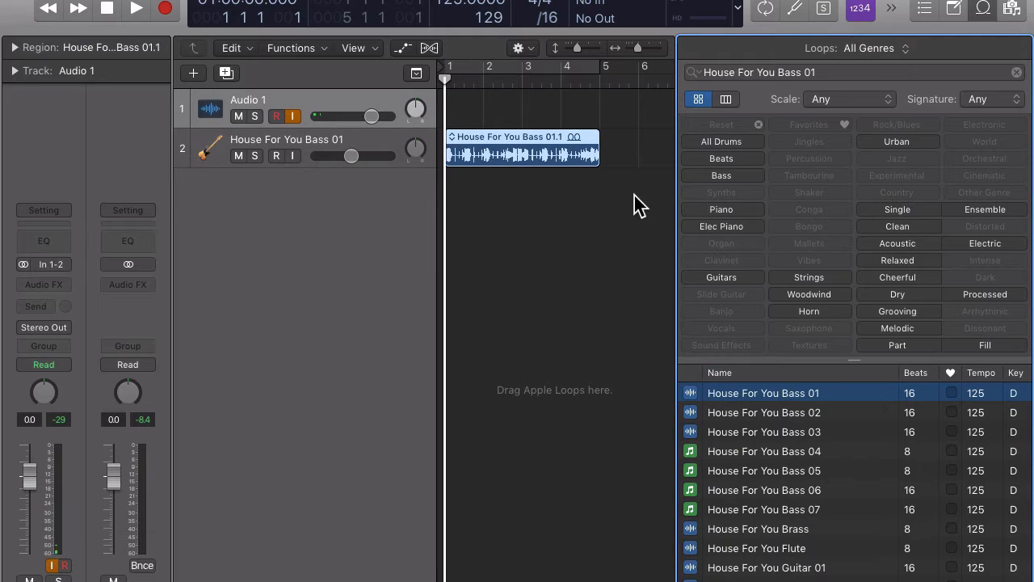
pyautogui.moveTo(542, 246)
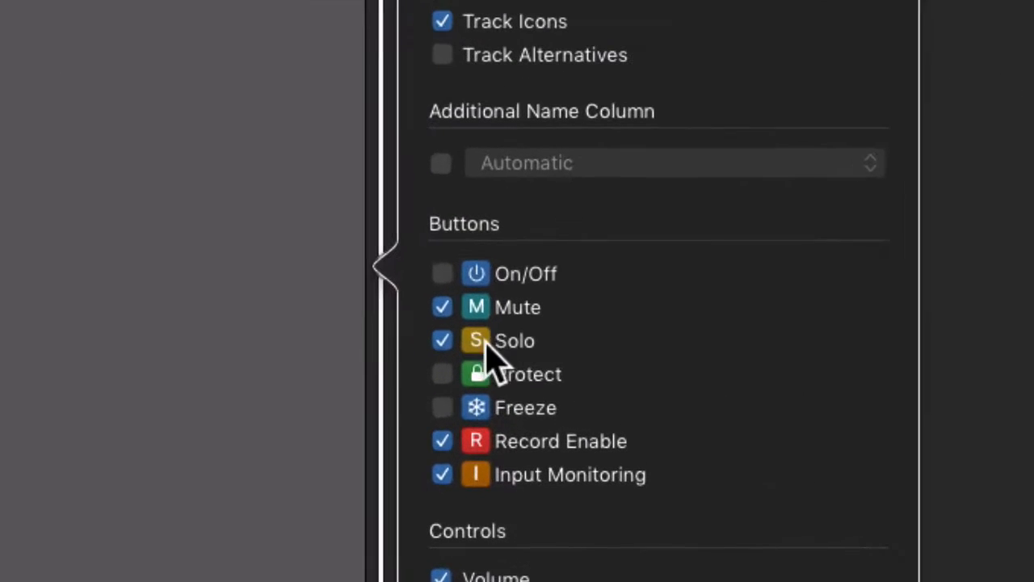
# Enable the Protect switch in Track Header Configuration so it shows on every track.
pyautogui.click(443, 273)
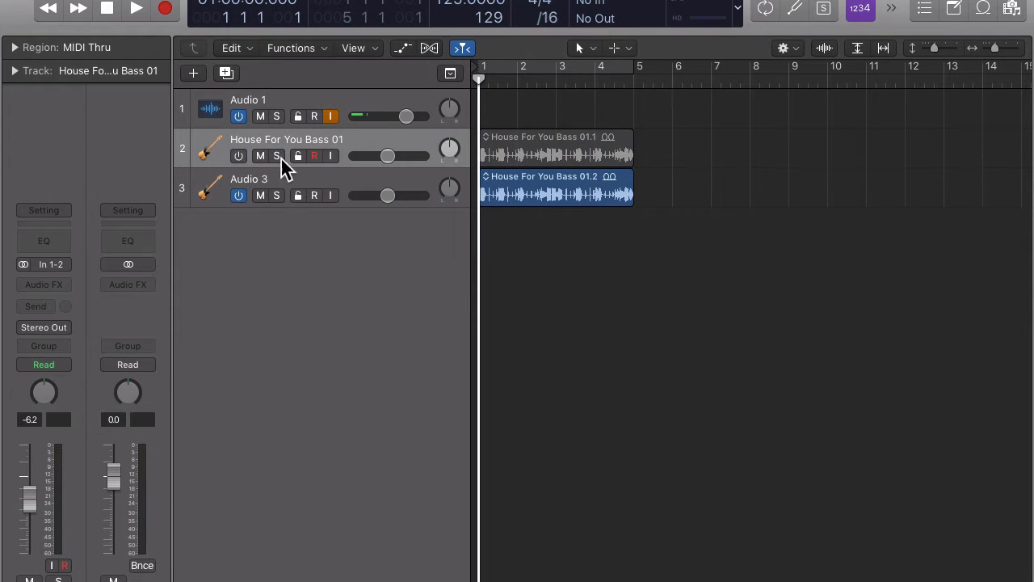
# Protect the original bass track, create a folder stack from both bass tracks and rename it Bass.
pyautogui.click(313, 156)
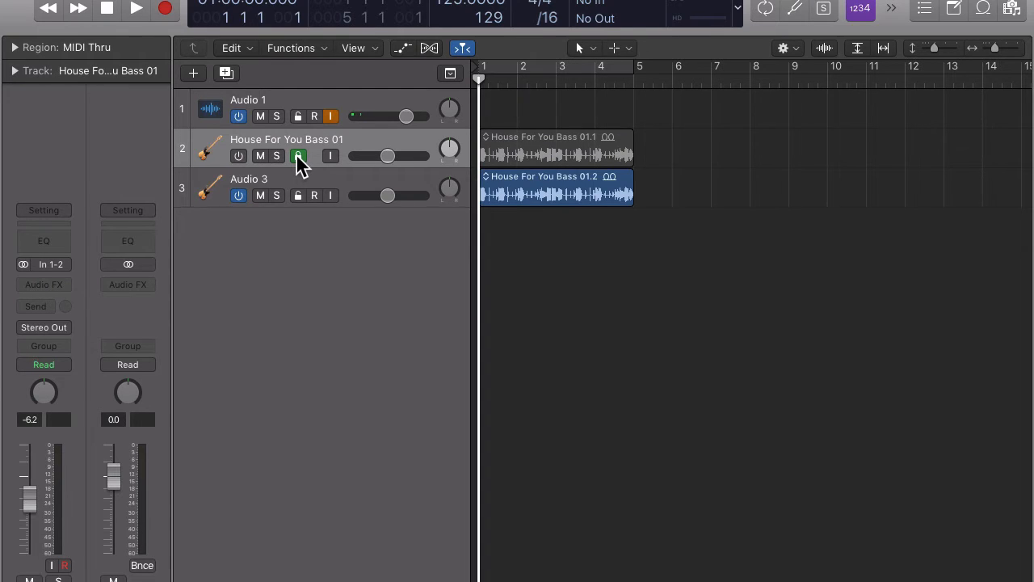
pyautogui.click(297, 155)
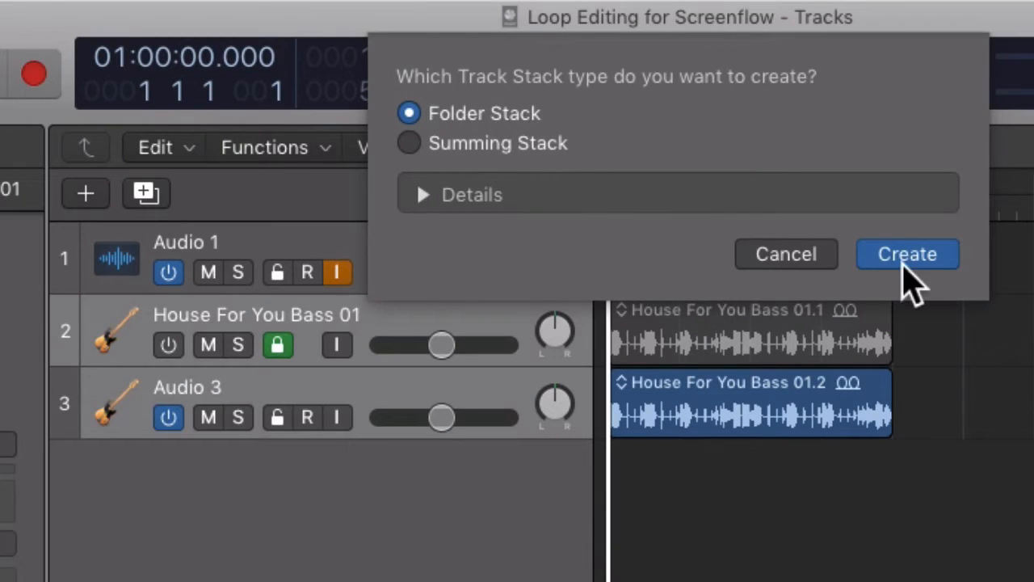
pyautogui.click(907, 253)
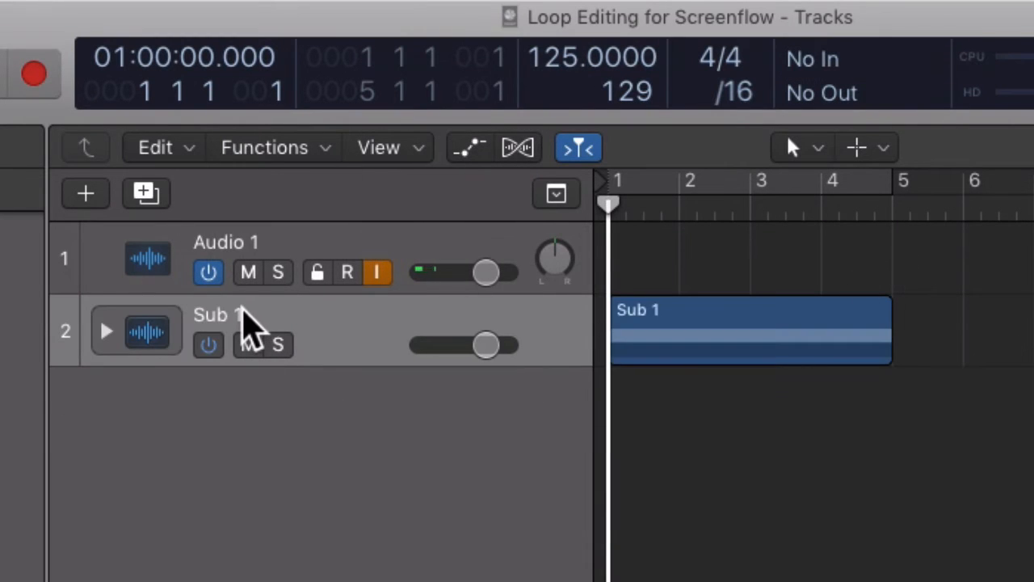
pyautogui.doubleClick(214, 310)
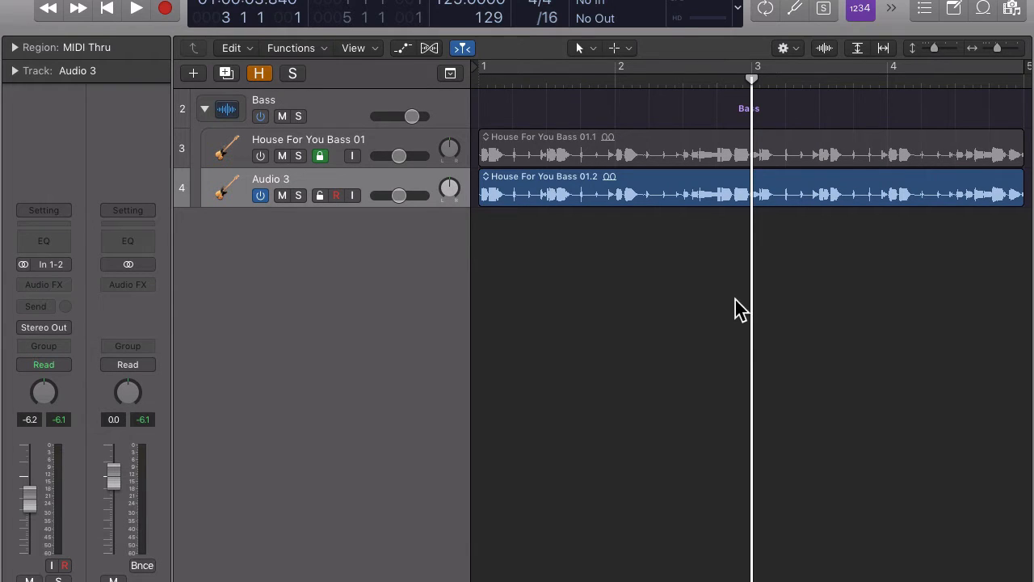
pyautogui.moveTo(733, 300)
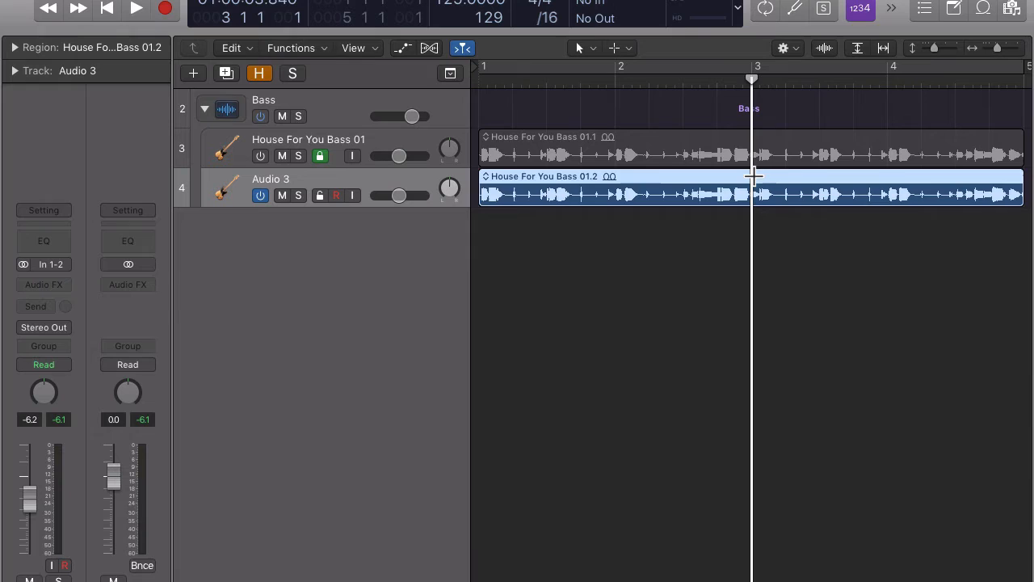
# Select the Audio 3 bass region and split it at the bar 3 playhead with the Scissors.
pyautogui.click(753, 194)
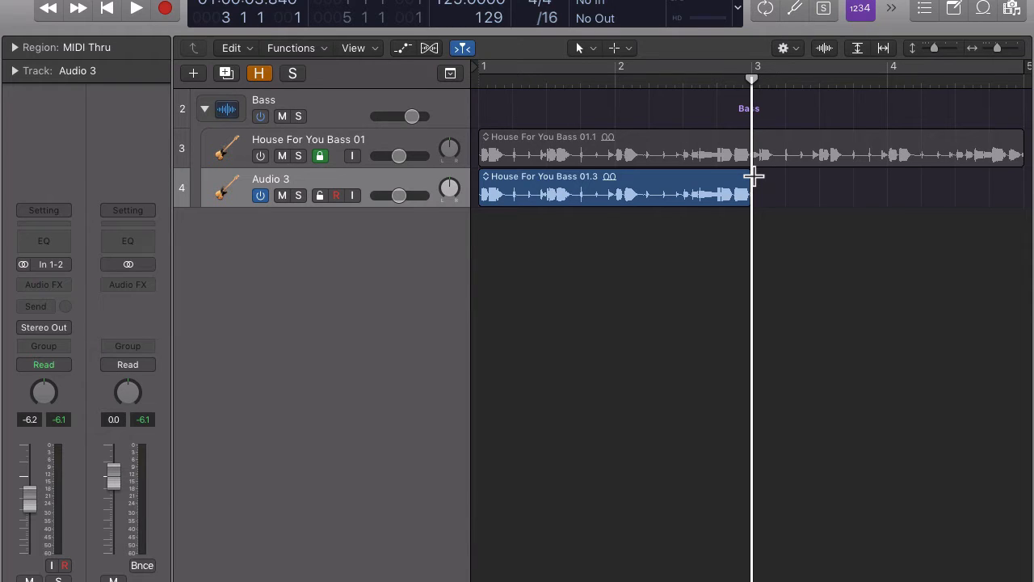
pyautogui.click(64, 7)
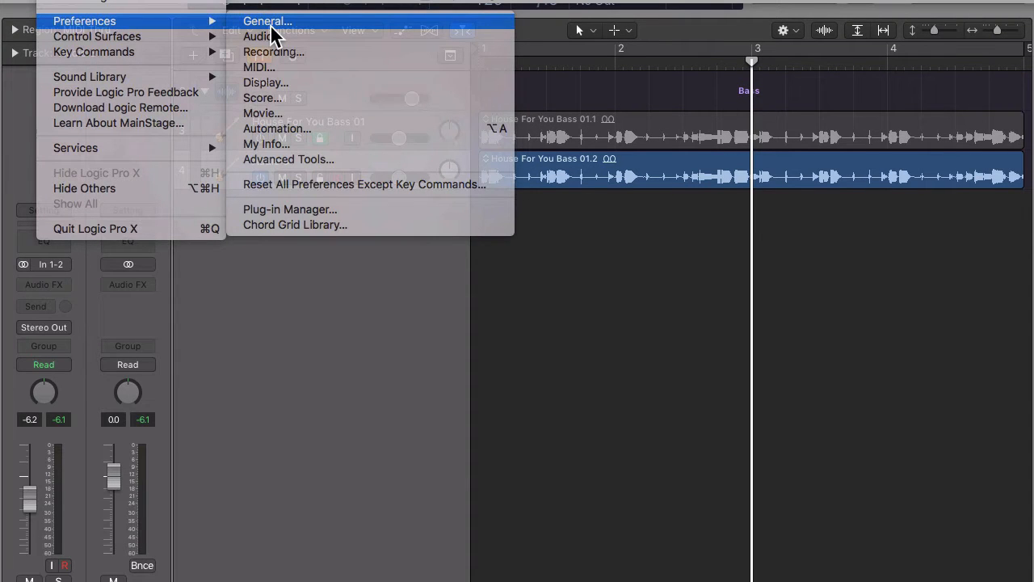
# Marquee-select the Audio 3 region from bar 3 to its end and delete that portion.
pyautogui.click(267, 21)
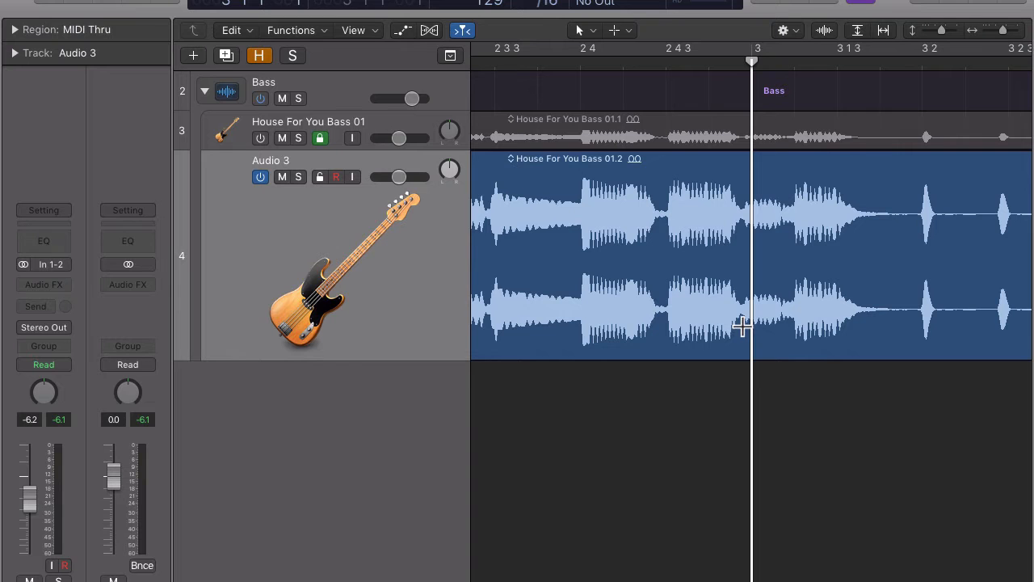
pyautogui.moveTo(751, 323); pyautogui.dragTo(841, 323)
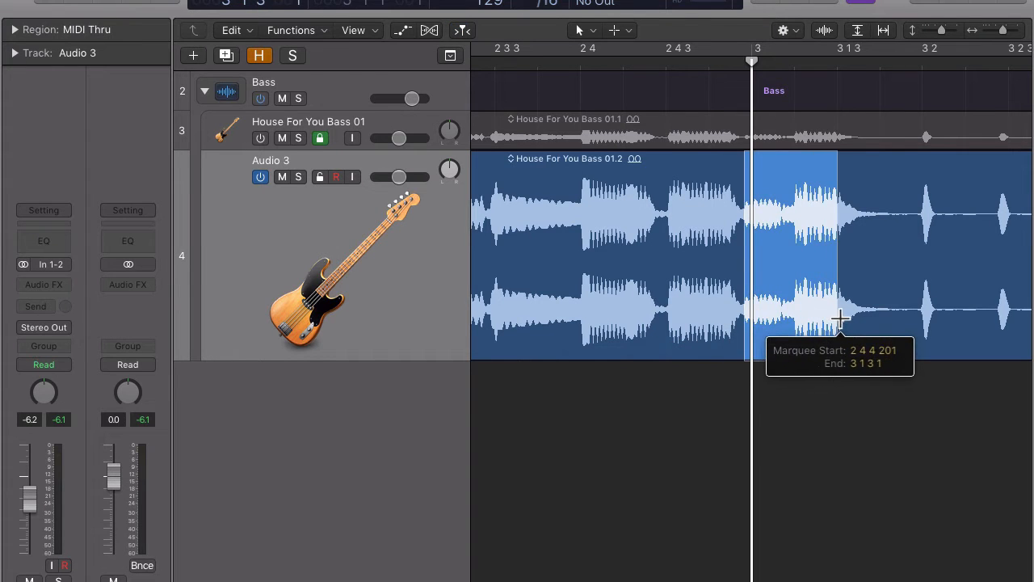
pyautogui.moveTo(840, 315); pyautogui.dragTo(1027, 315)
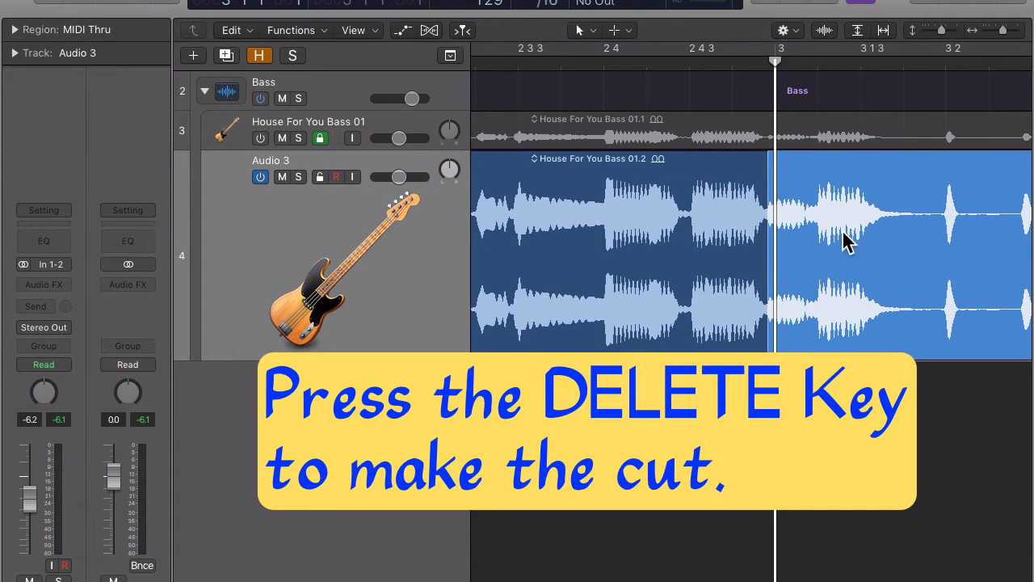
pyautogui.press('Delete')
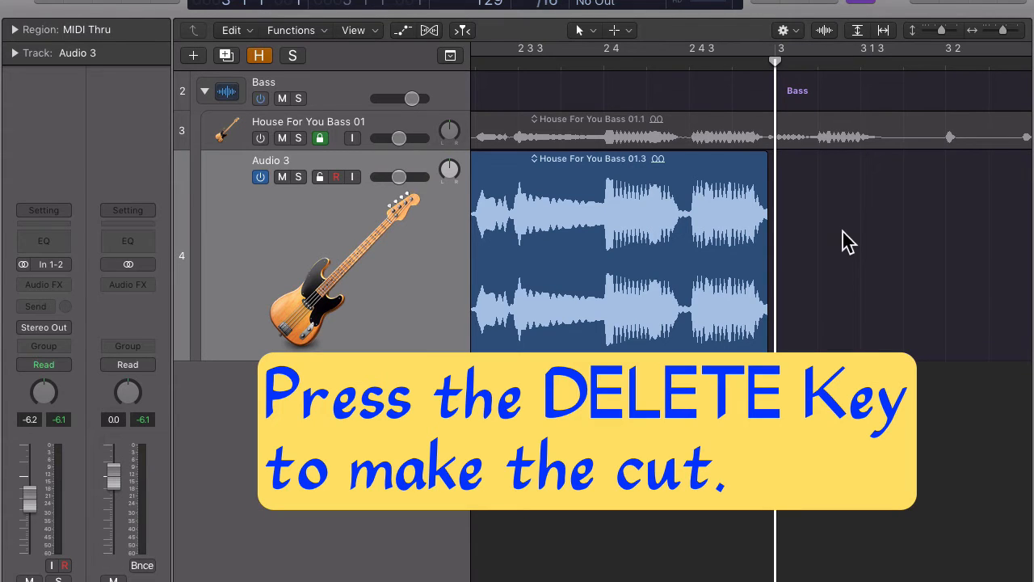
# Delete the split-off tail so the Audio 3 region, now House For You Bass 01.3, ends at bar 3.
pyautogui.press('Delete')
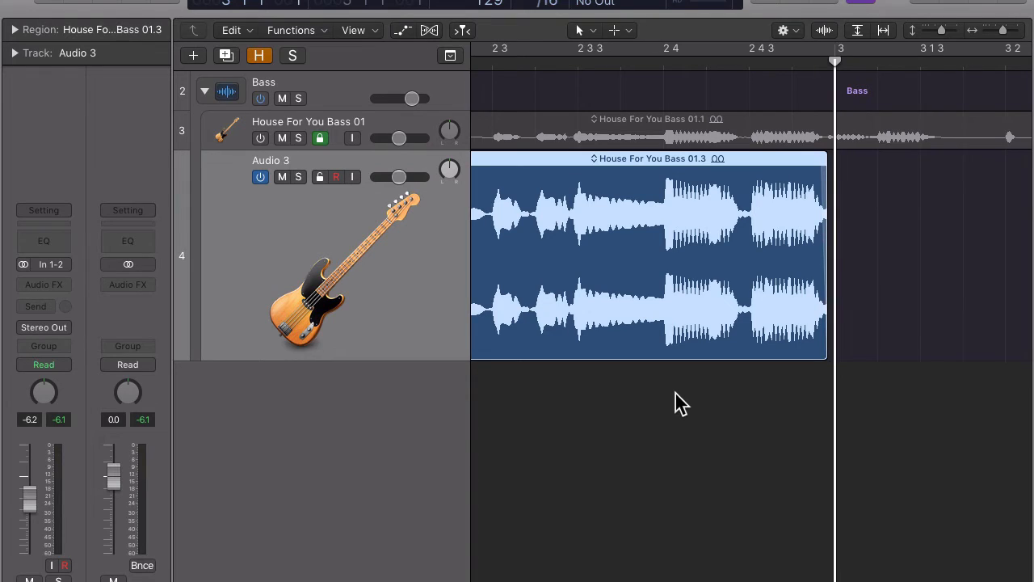
pyautogui.moveTo(676, 396)
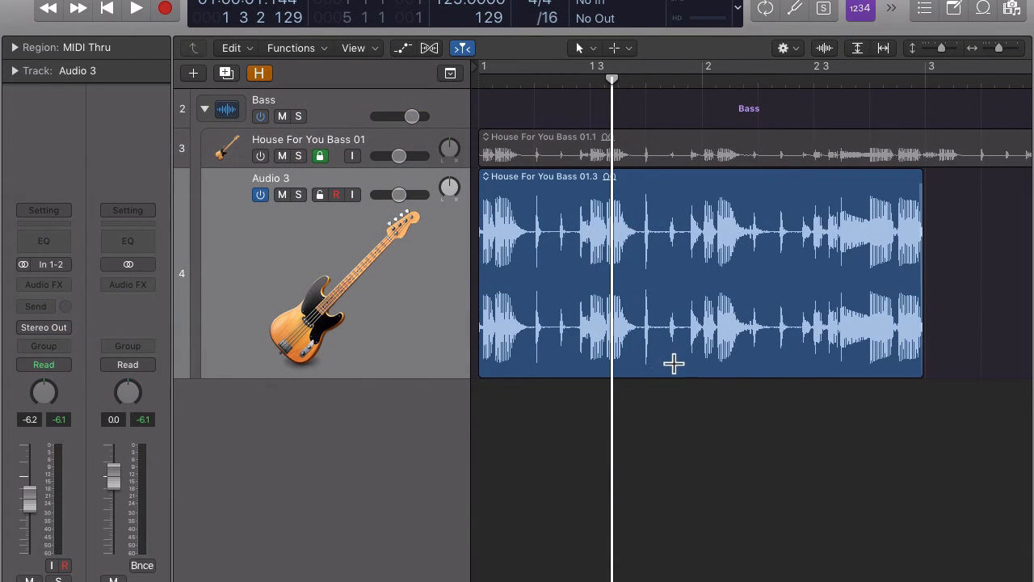
# Marquee-select a slice of the bass region from 2 1 1 1 to 2 1 4 1.
pyautogui.moveTo(676, 362); pyautogui.dragTo(743, 362)
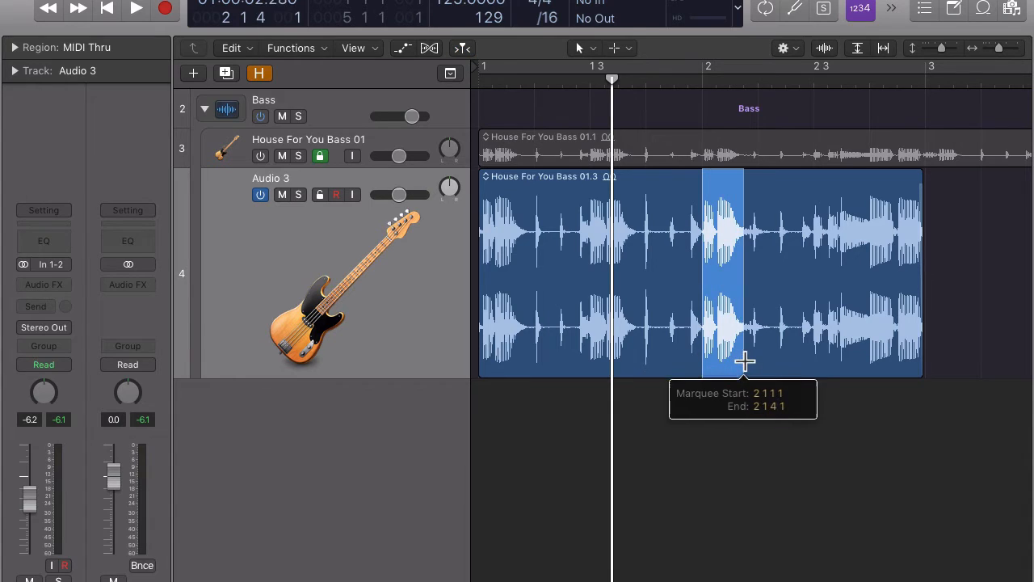
pyautogui.moveTo(743, 362); pyautogui.dragTo(808, 362)
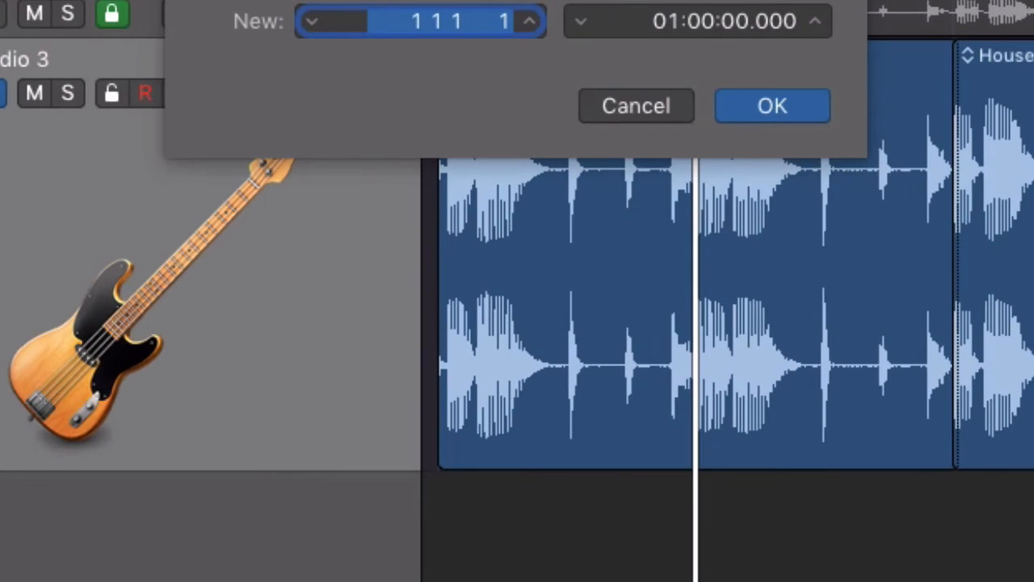
# Move the slice to position 4.3, then loop the region starting at bar 2 for one extra repetition.
pyautogui.write('4.3')
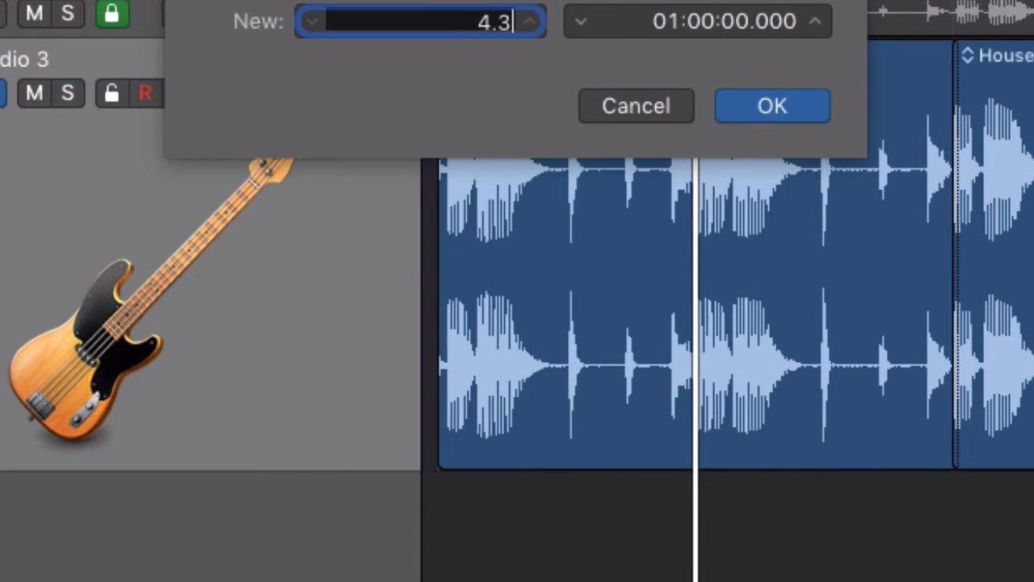
pyautogui.click(771, 105)
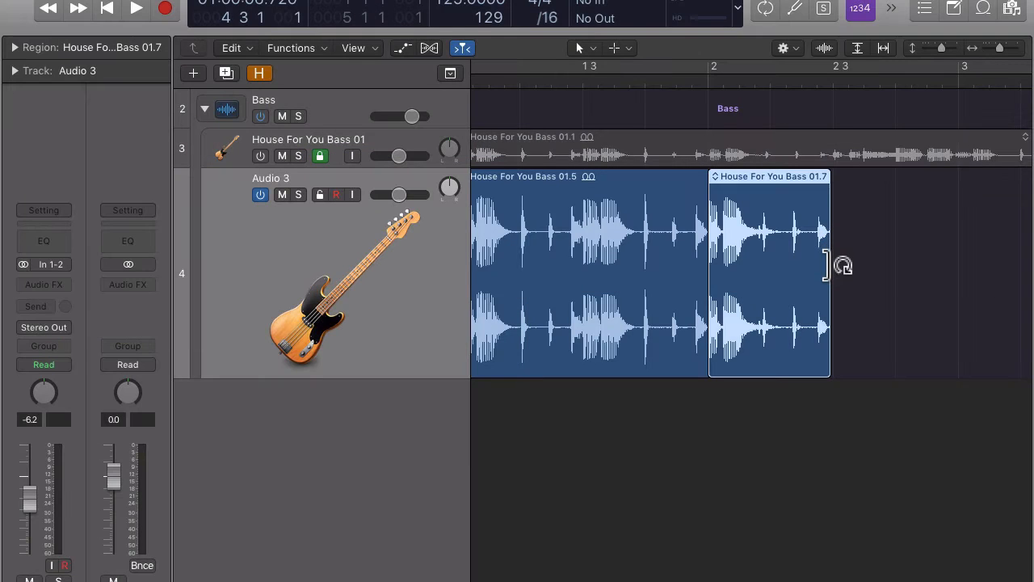
pyautogui.moveTo(828, 278); pyautogui.dragTo(951, 278)
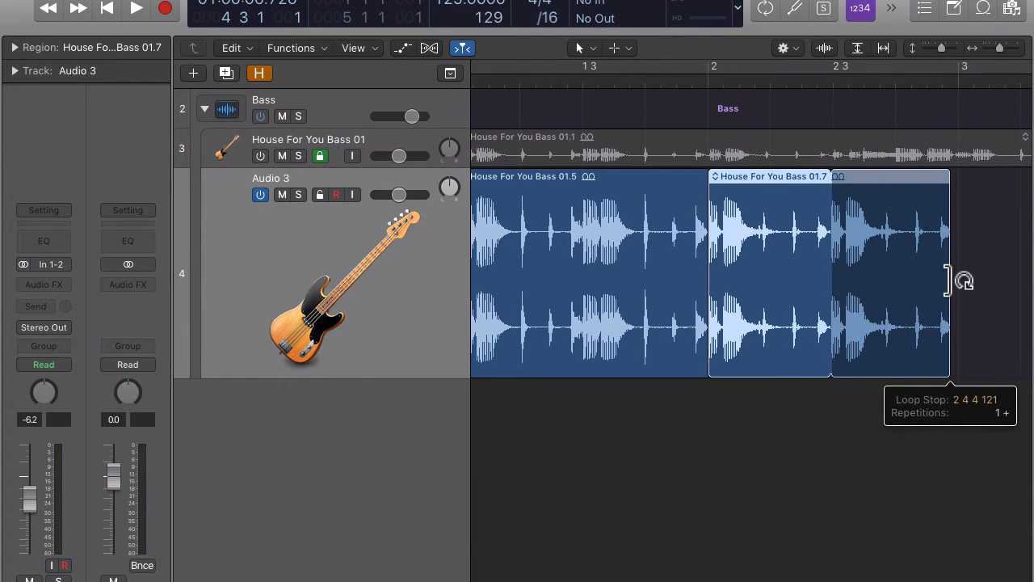
pyautogui.moveTo(951, 282); pyautogui.dragTo(952, 282)
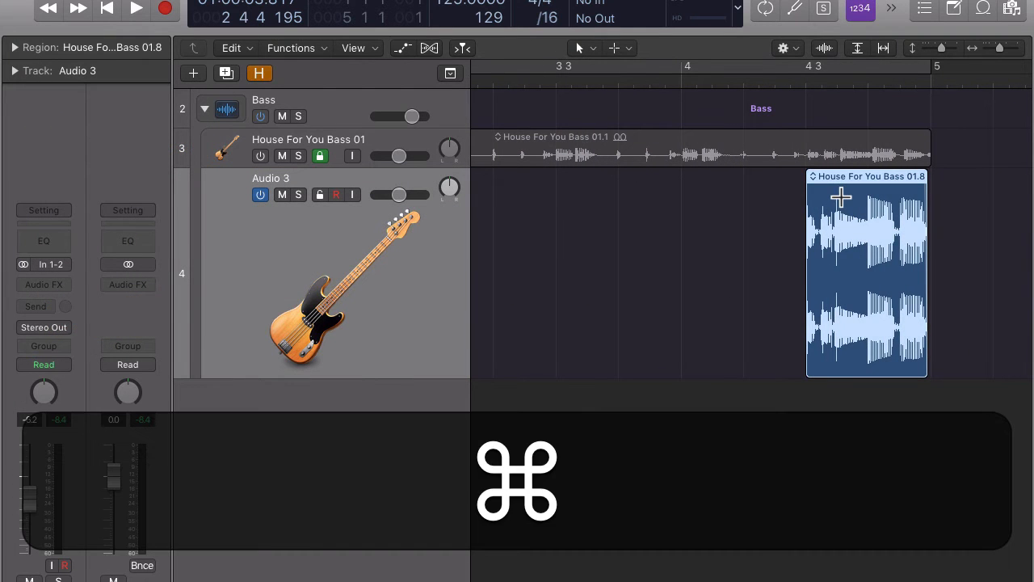
# Paste copies of the short bass slice onto Audio 3, producing regions through House For You Bass 01.12.
pyautogui.press('cmd+v')
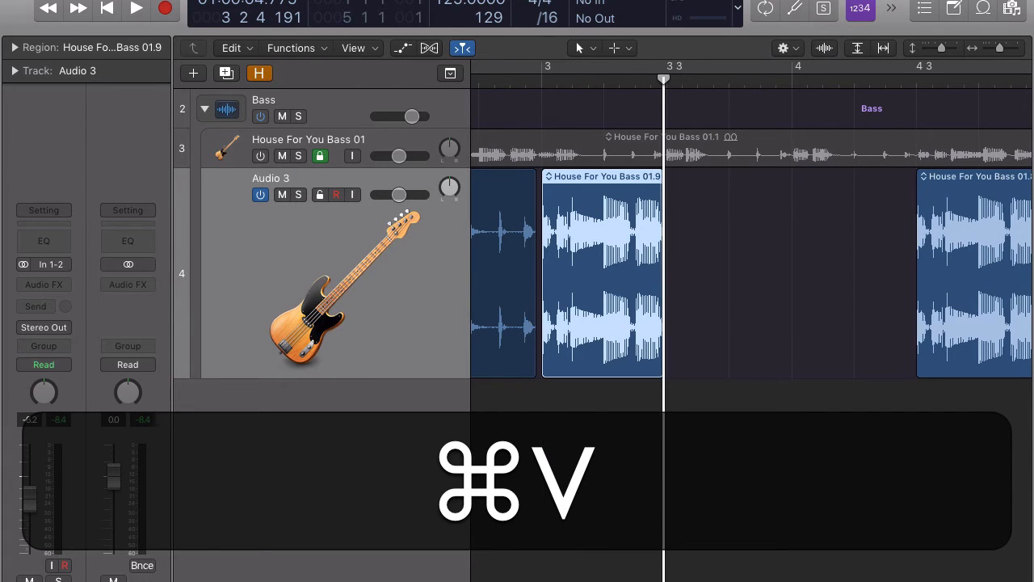
pyautogui.press('cmd+v')
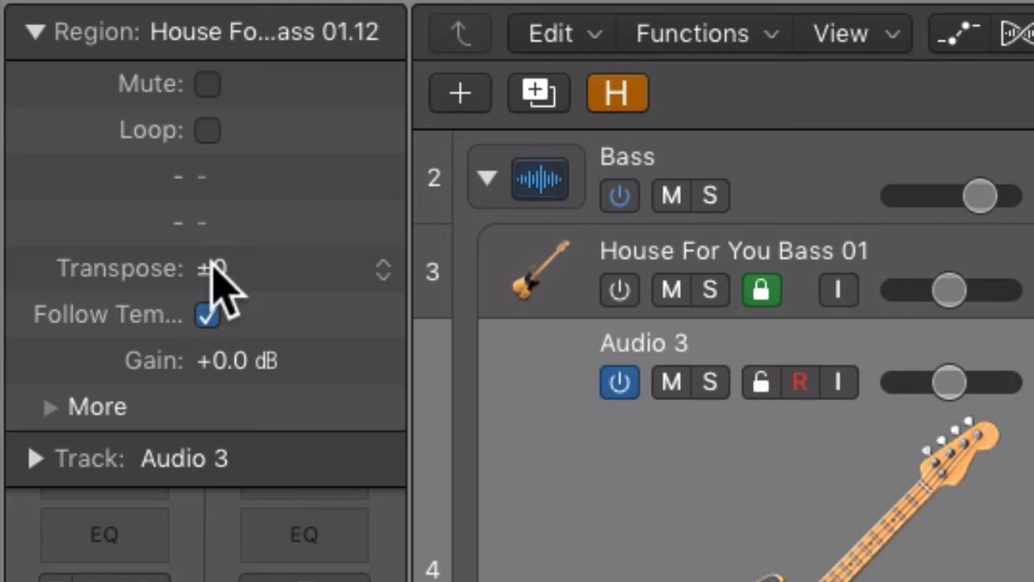
# Select the Transpose field of region 01.12 in the Region inspector.
pyautogui.click(243, 268)
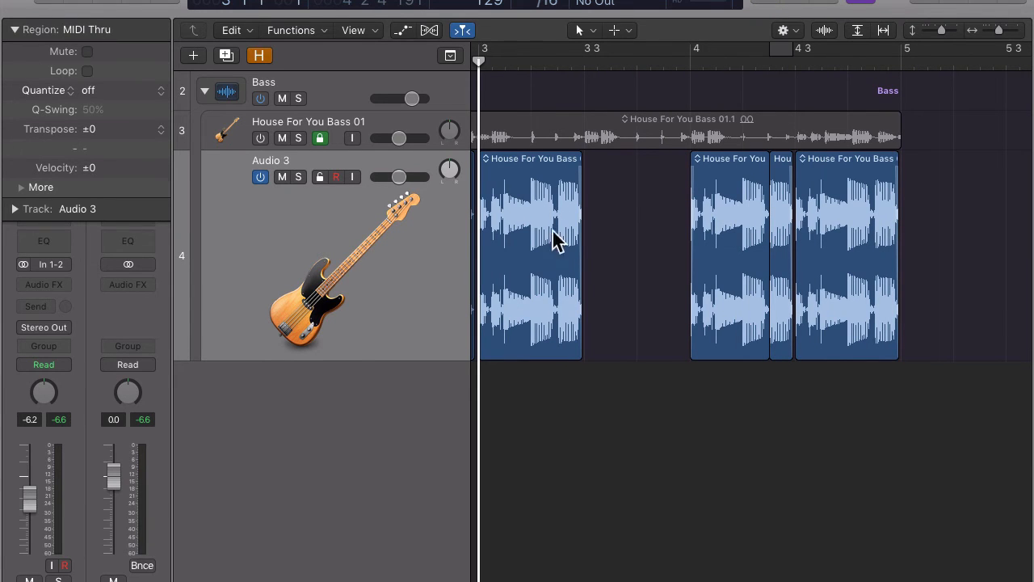
# Transpose the bar-3 region by -2 semitones and split off its tail into separate pieces.
pyautogui.click(530, 243)
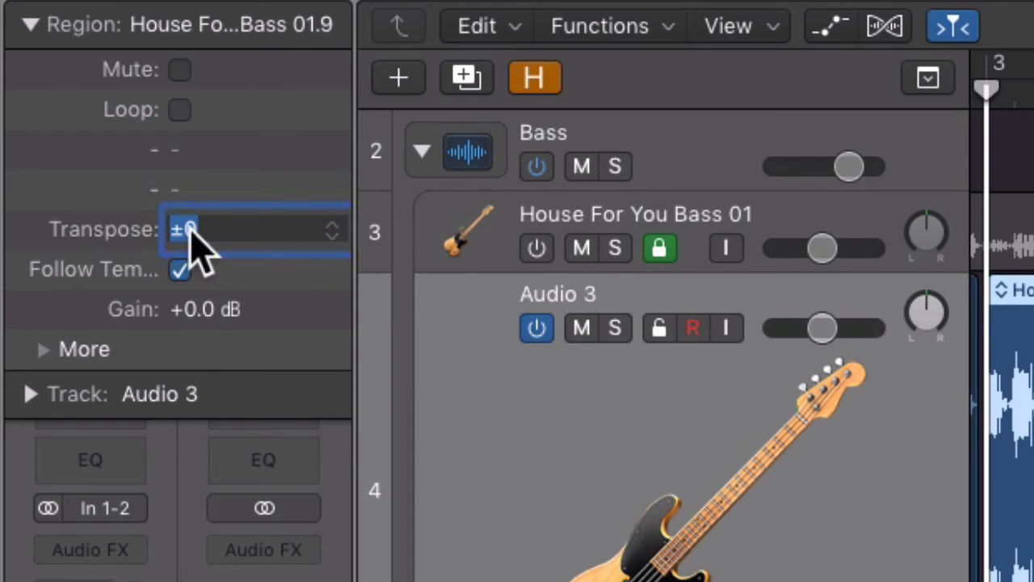
pyautogui.write('-2')
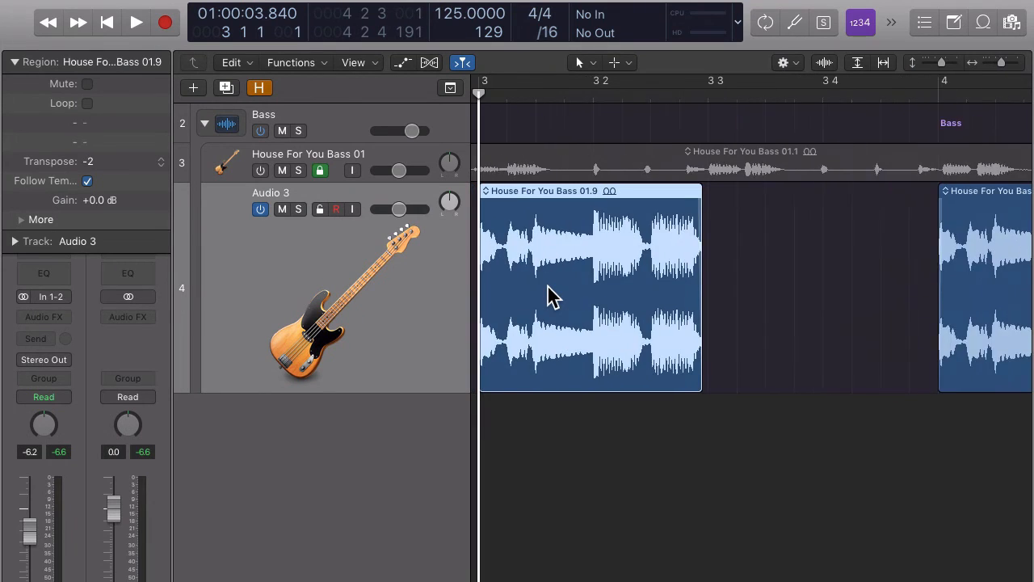
pyautogui.moveTo(657, 291); pyautogui.dragTo(727, 334)
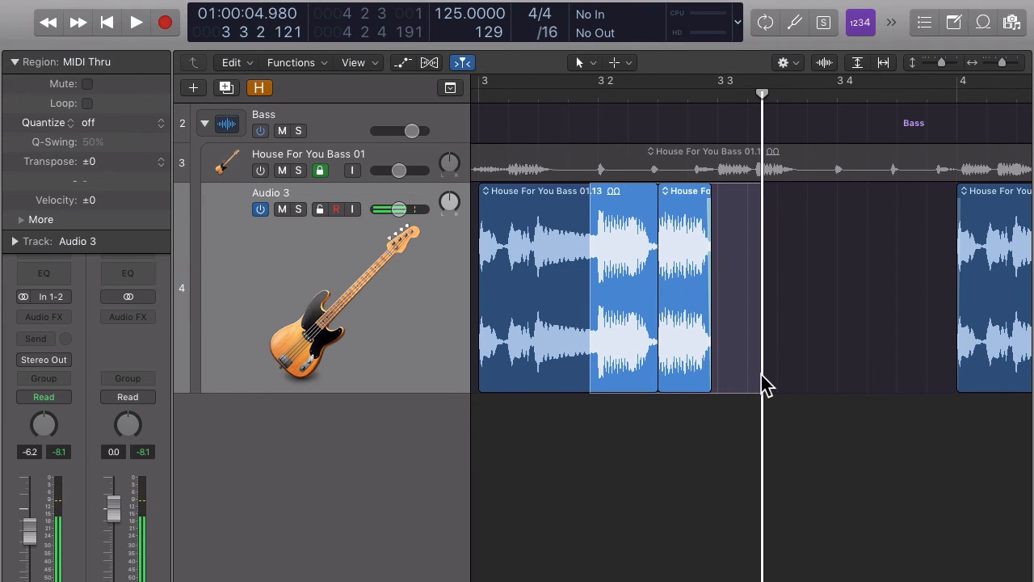
pyautogui.click(136, 23)
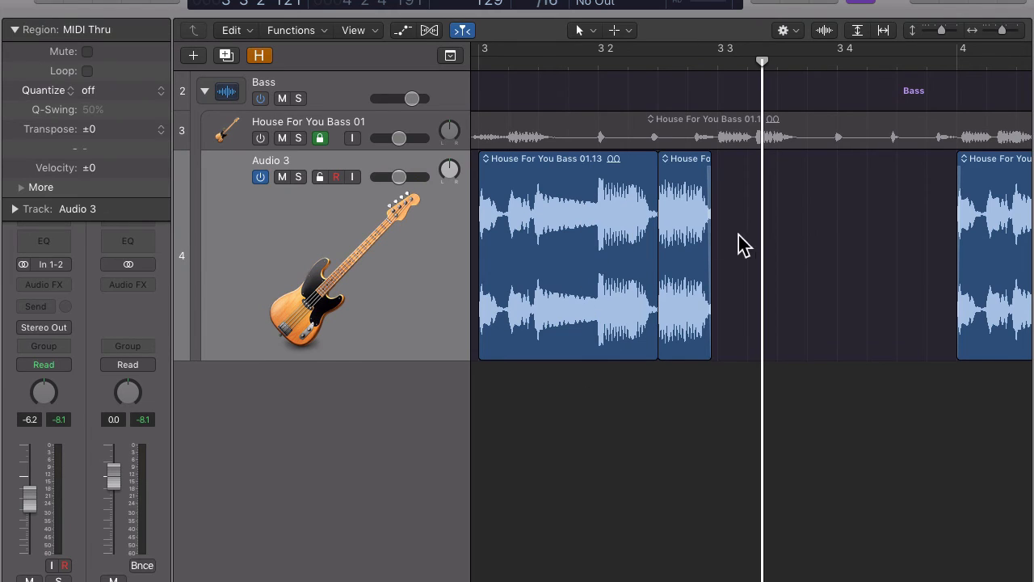
pyautogui.click(806, 255)
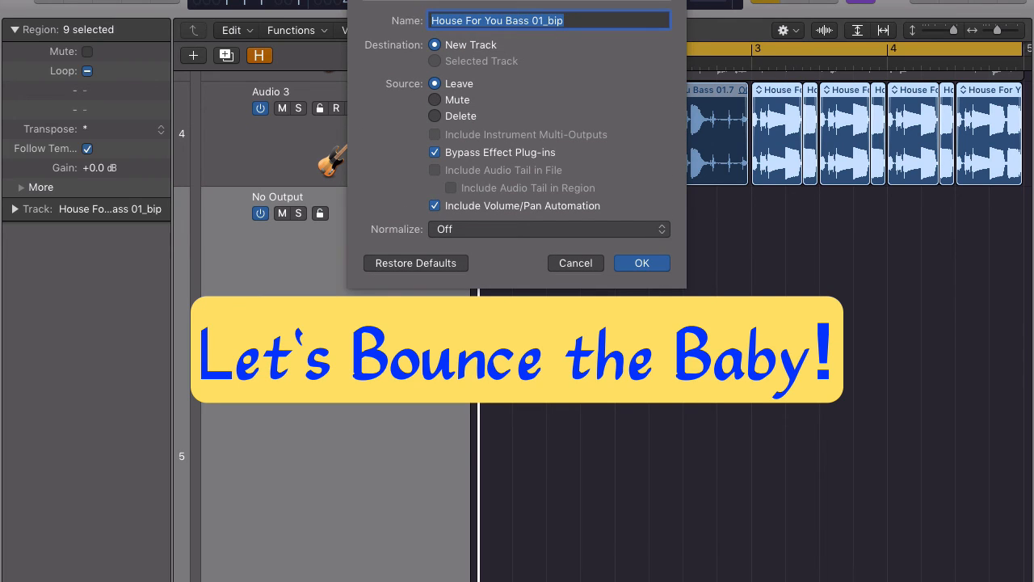
# Bounce the bass regions in place to a new track House For You Bass 01_bip with effects bypassed.
pyautogui.click(640, 262)
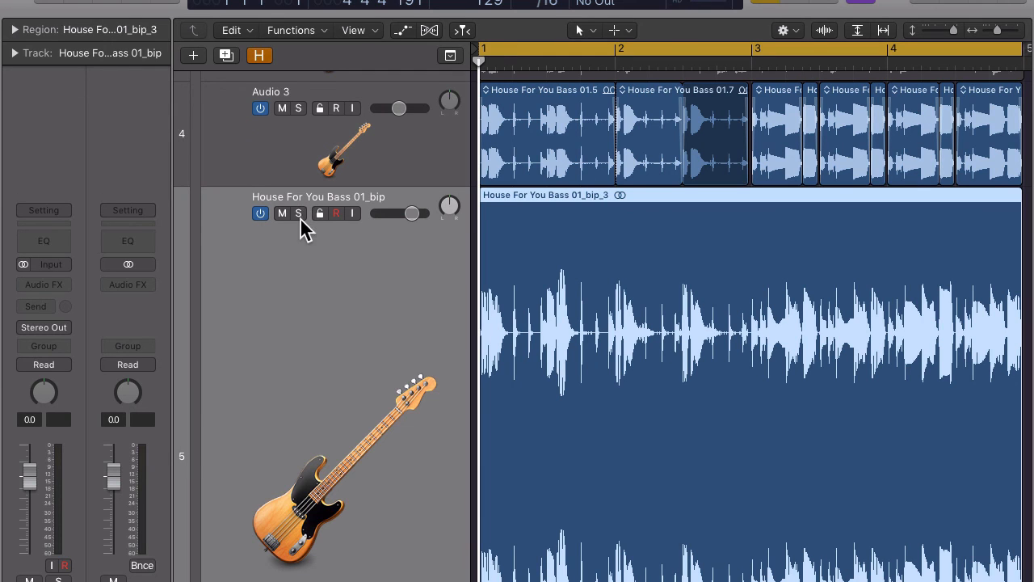
pyautogui.click(298, 214)
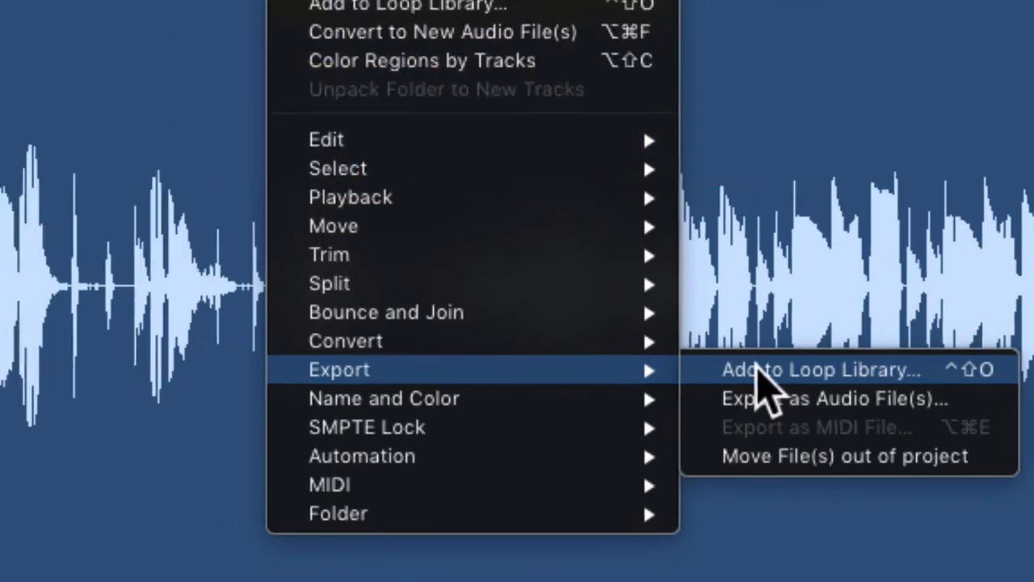
# Send the bounced region House For You Bass 01_bip_3 to Add to Apple Loops Library.
pyautogui.click(822, 368)
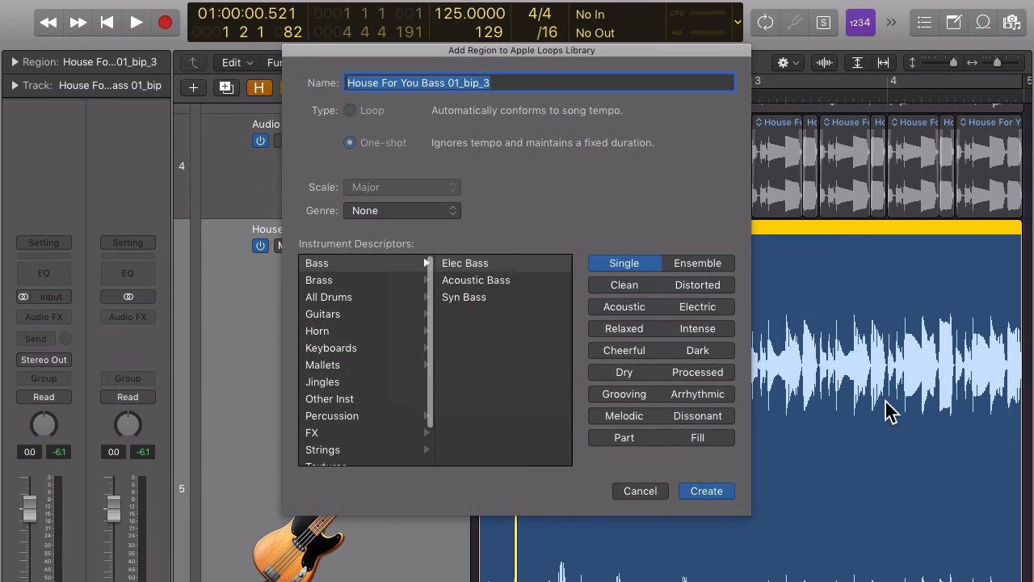